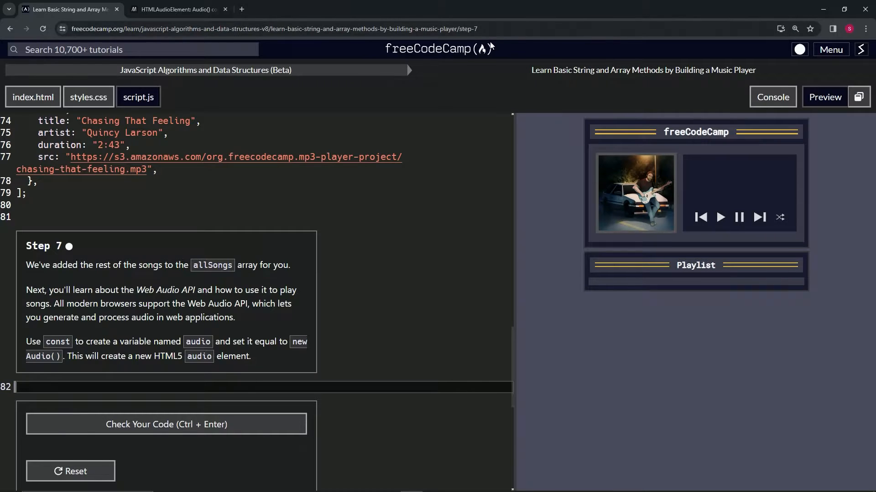
mouse_move(233, 80)
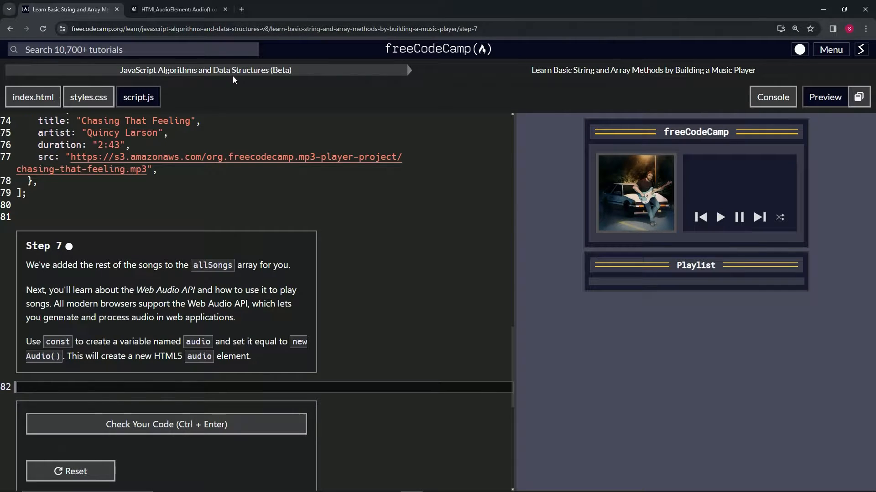
mouse_move(612, 79)
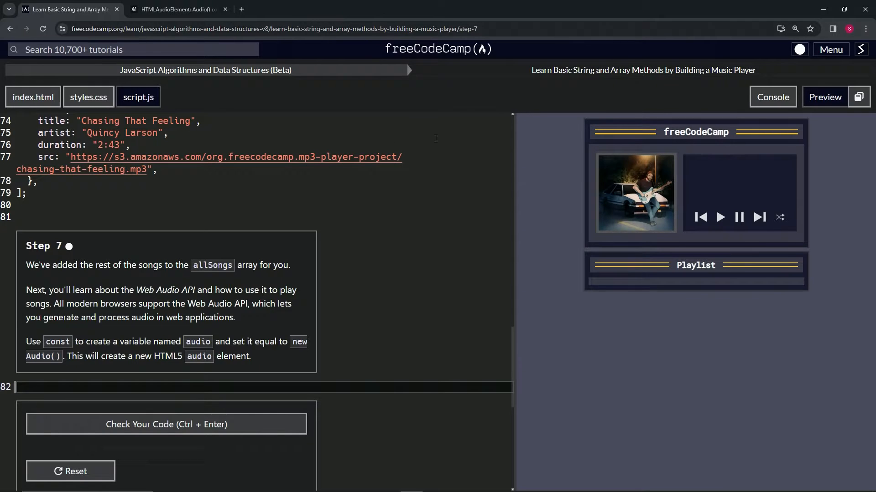
mouse_move(73, 259)
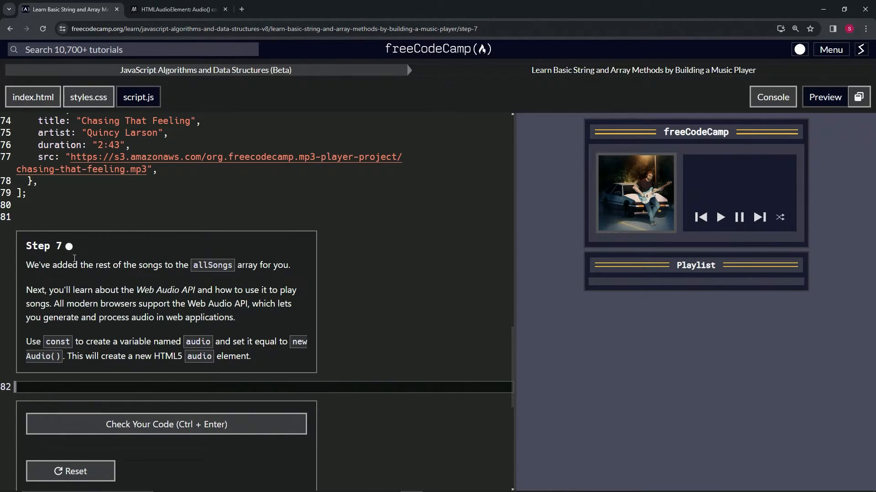
mouse_move(63, 276)
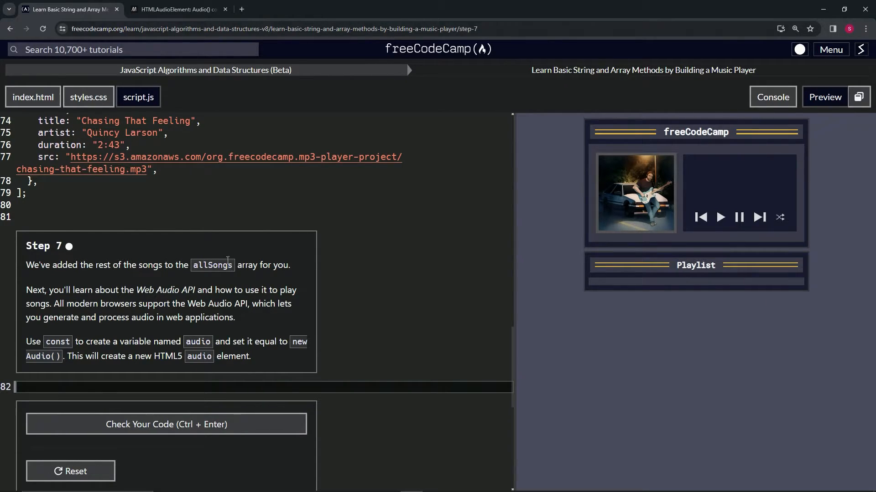
Bring up the MDN Audio() constructor page to review its syntax, parameters and return value.
scroll(up, 3)
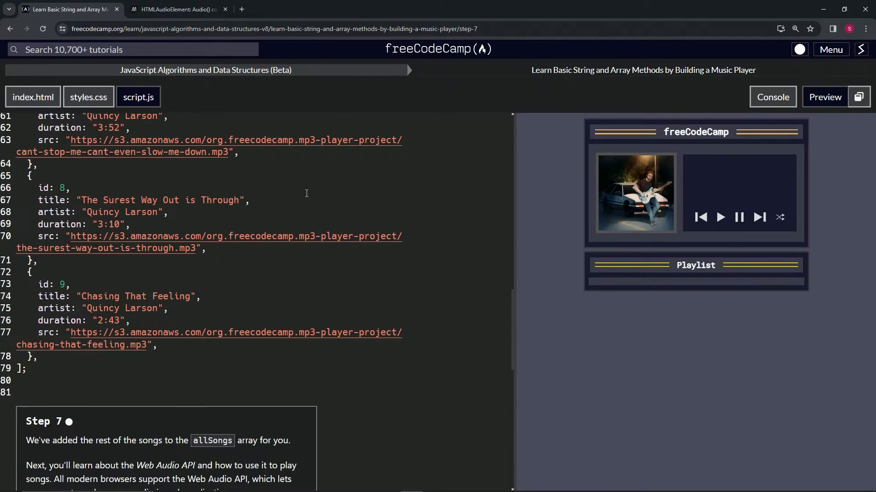
scroll(up, 3)
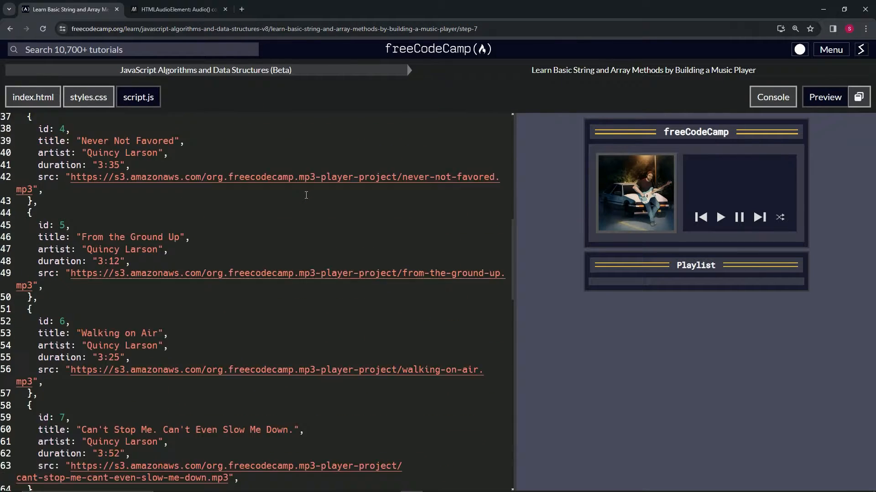
scroll(down, 3)
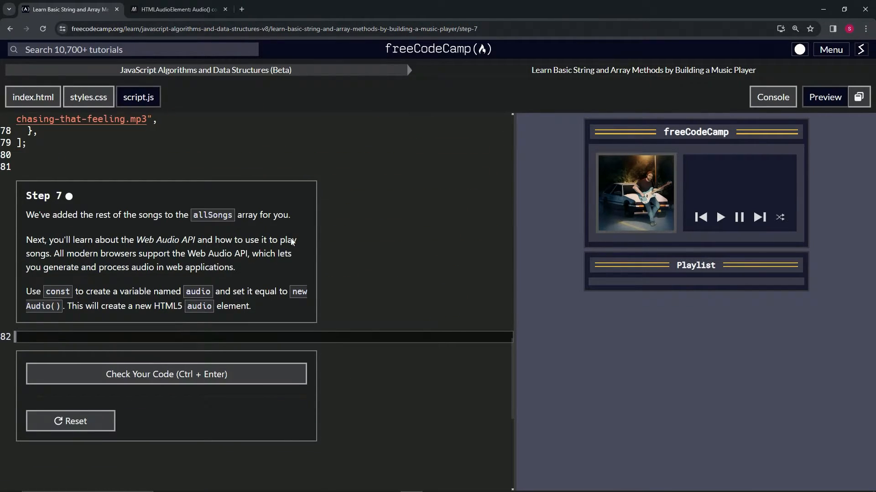
mouse_move(105, 238)
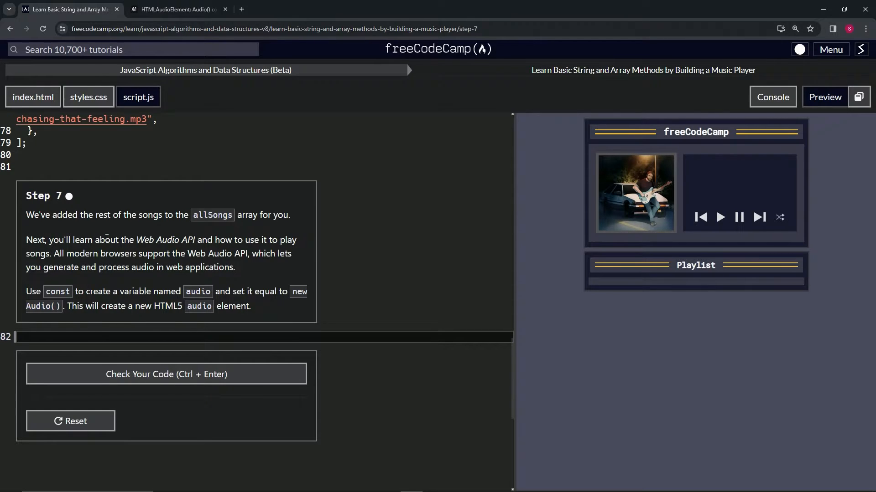
mouse_move(200, 235)
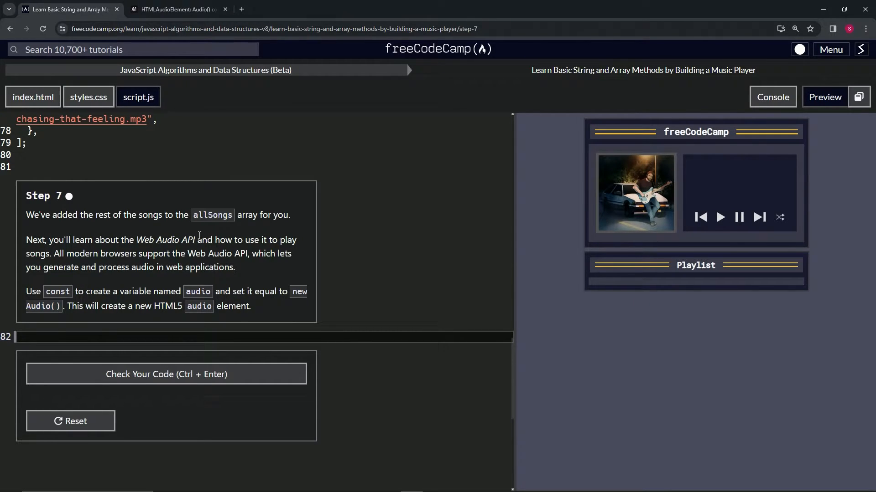
mouse_move(81, 249)
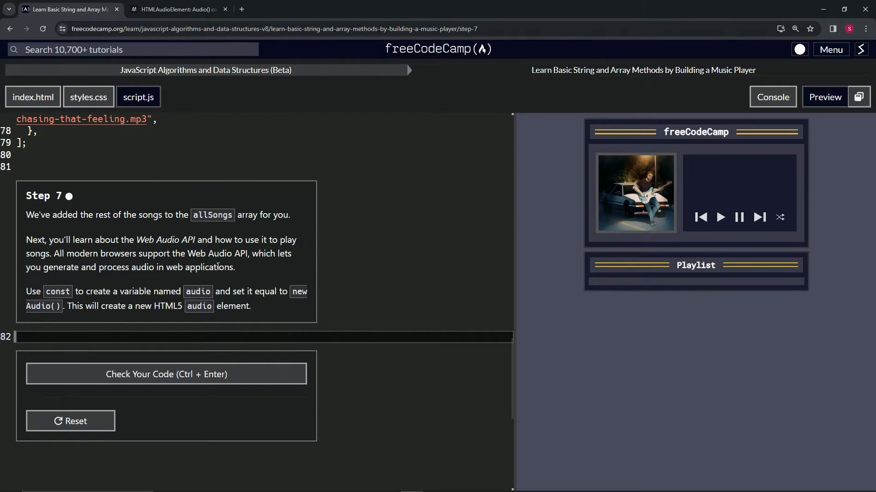
mouse_move(151, 246)
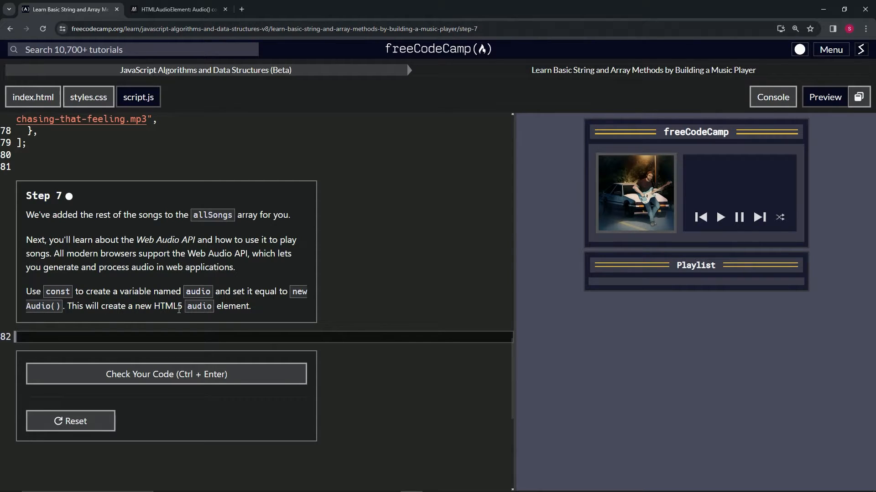
mouse_move(215, 327)
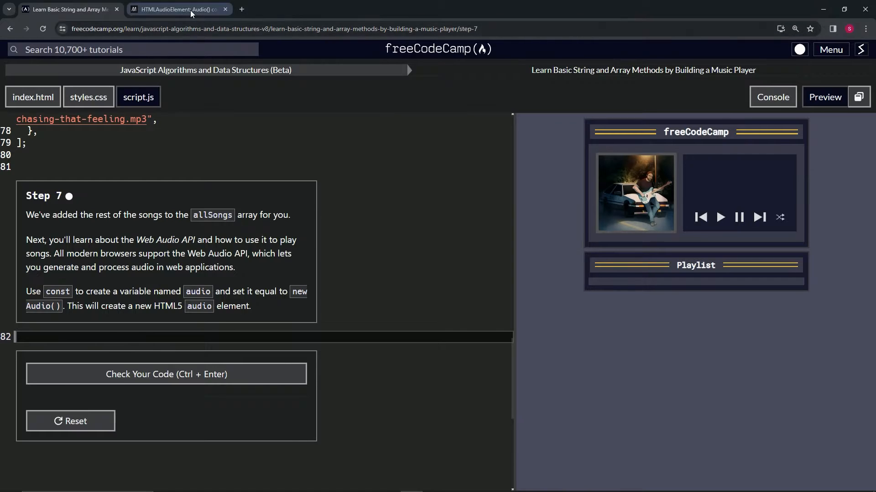
click(176, 9)
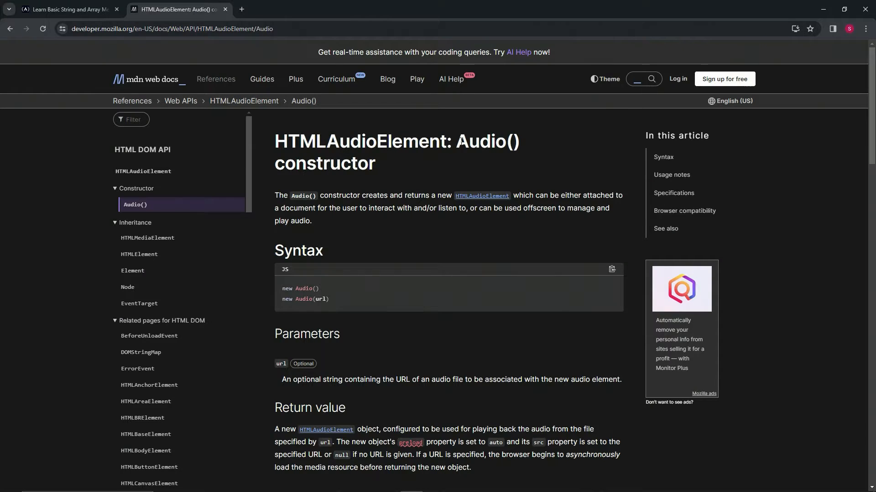
mouse_move(287, 192)
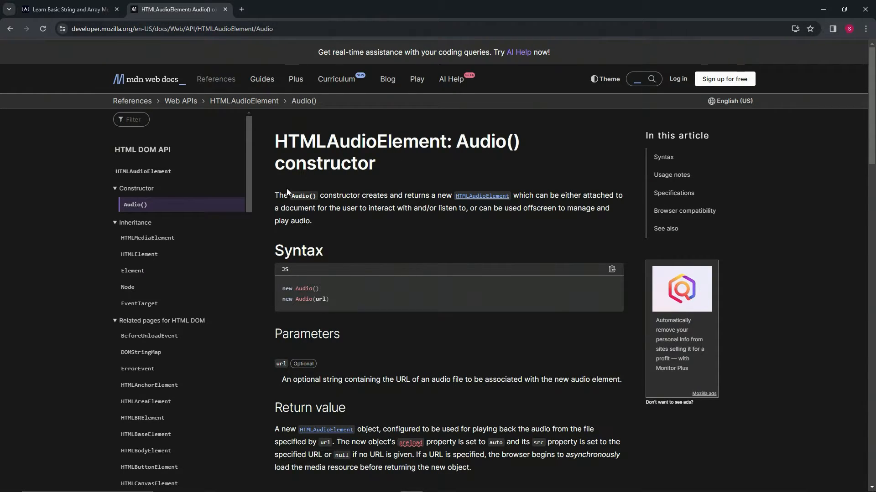
mouse_move(481, 197)
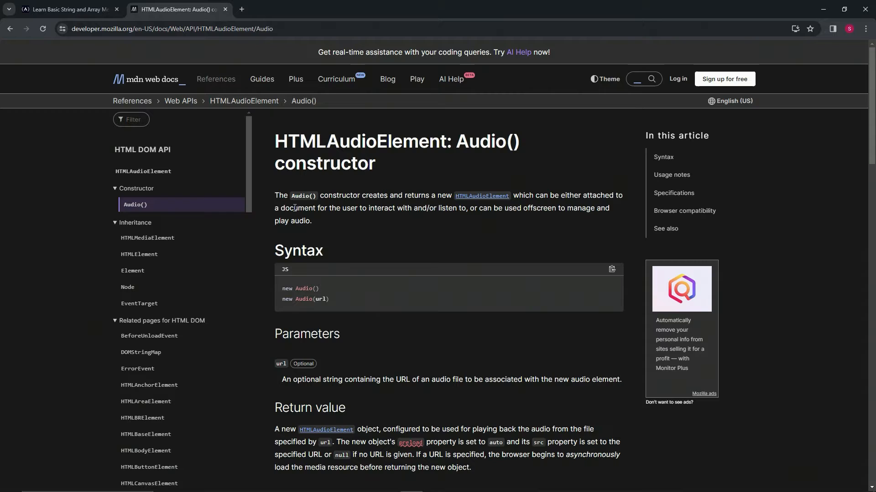
mouse_move(421, 209)
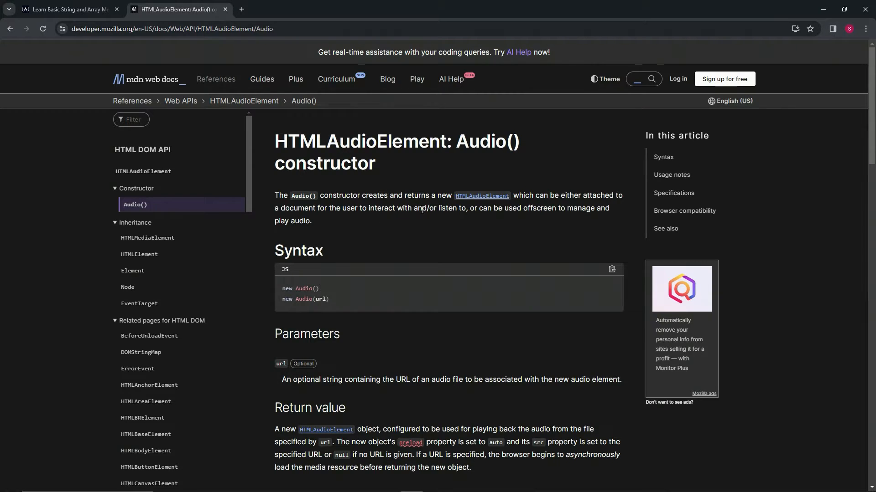
mouse_move(482, 213)
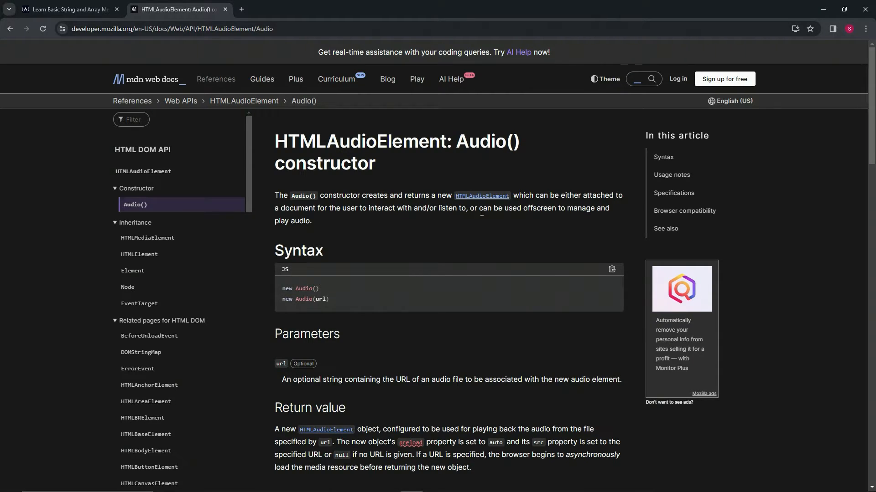
mouse_move(586, 208)
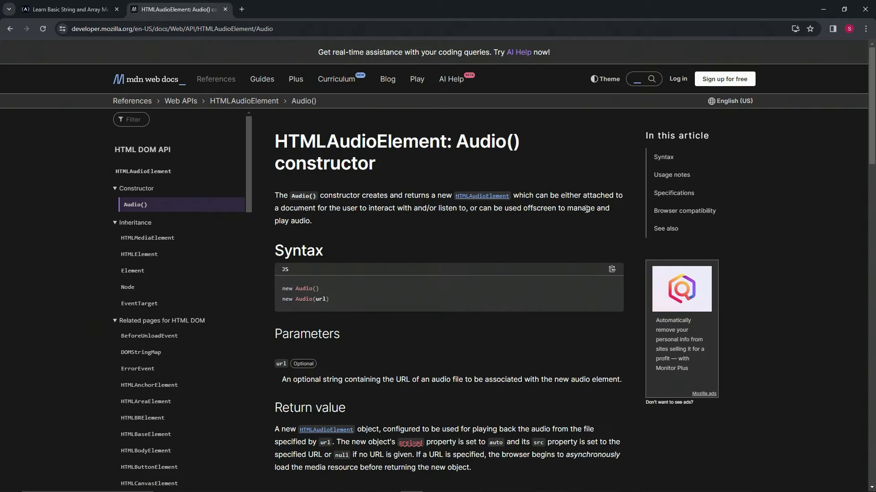
mouse_move(283, 286)
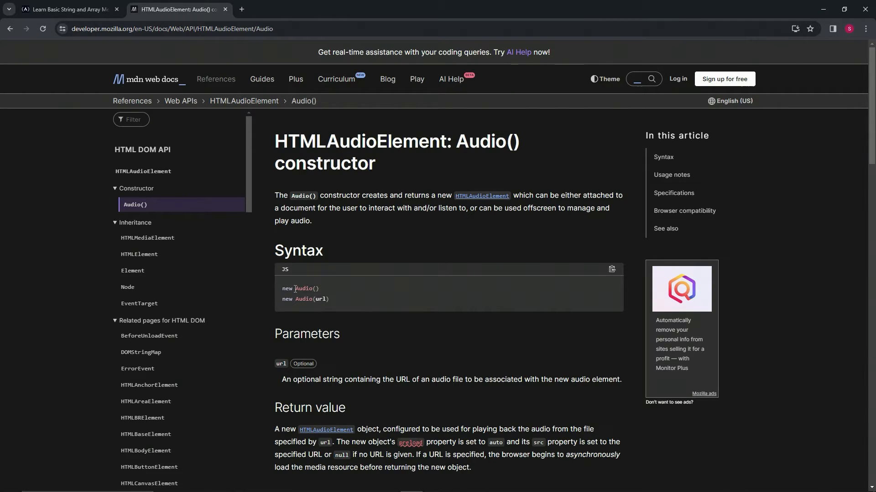
Back in the Step 7 lesson, type `const audio = new Audio();` on line 82 of script.js.
click(68, 9)
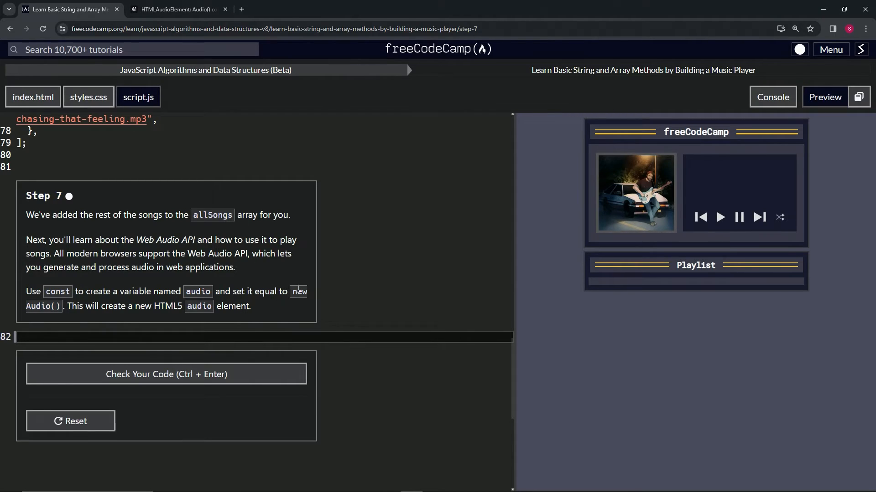
mouse_move(51, 303)
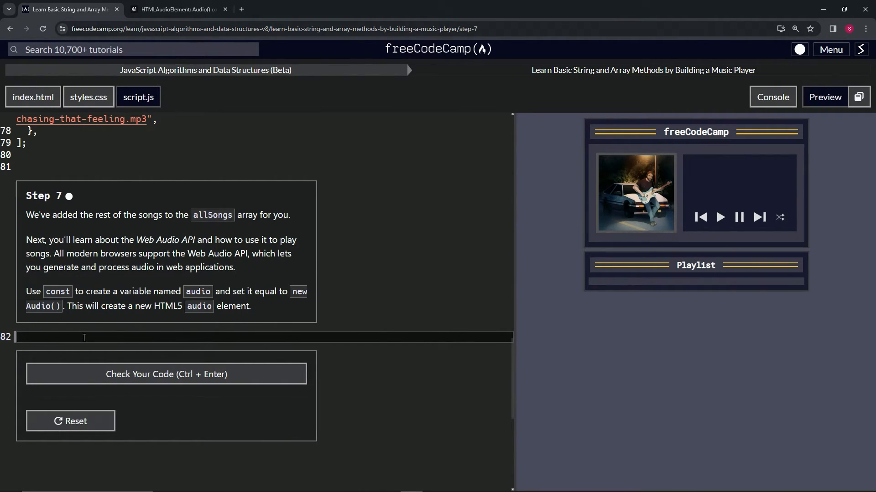
text(c)
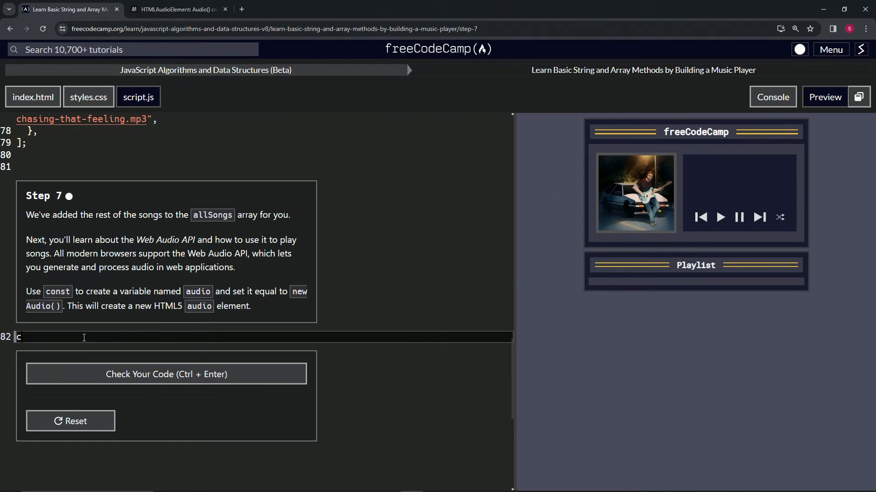
text(const audi)
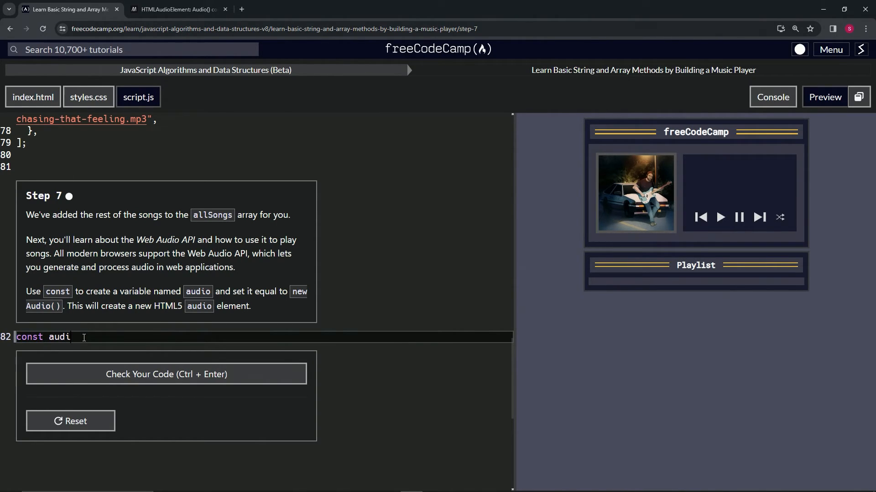
text(o = new)
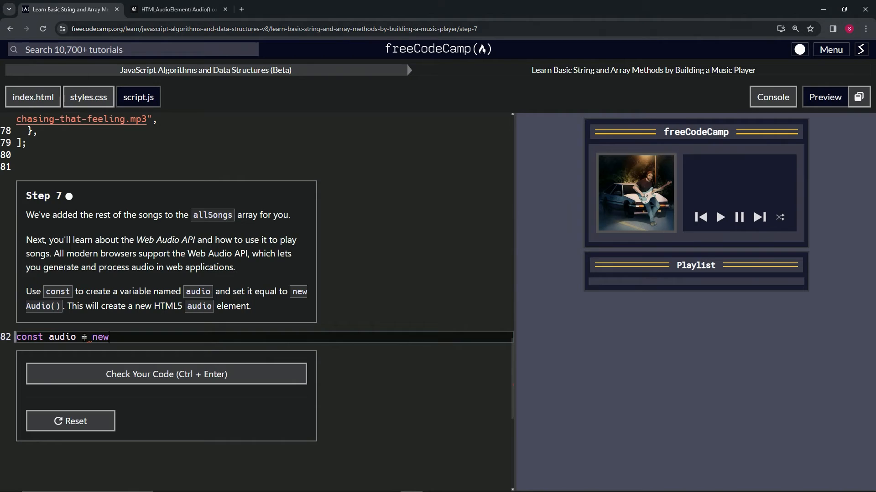
text(Audio)
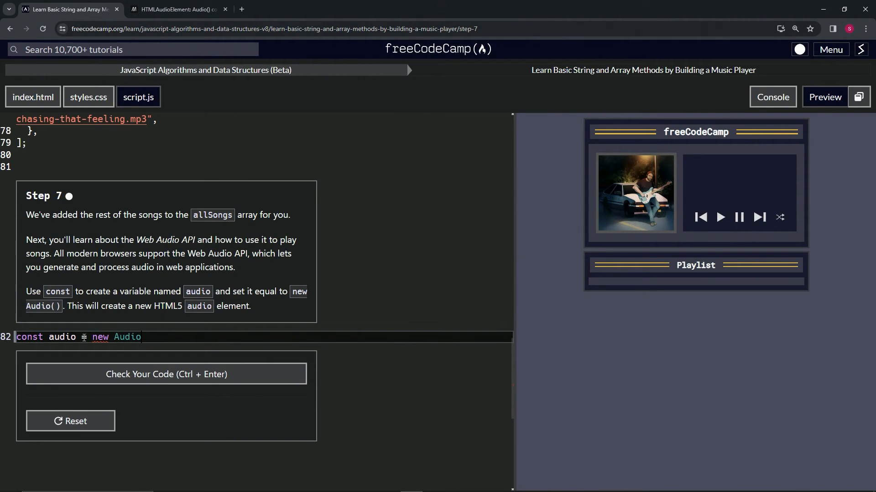
text(();)
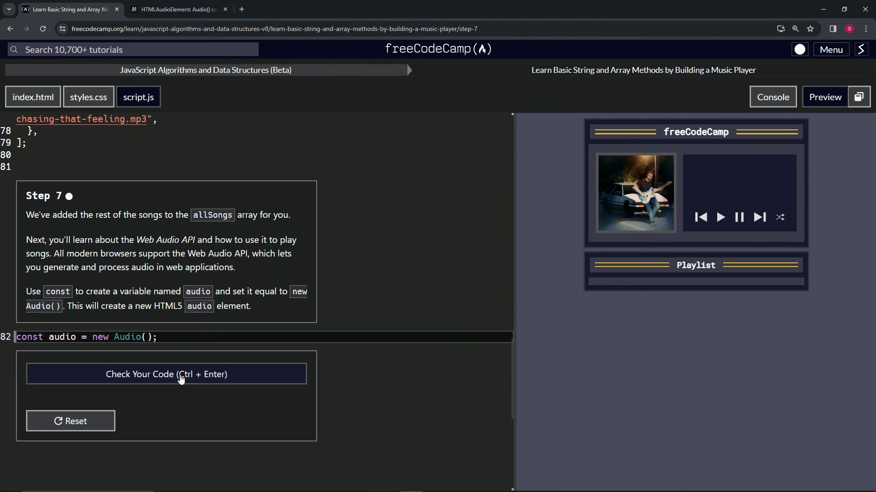
Check and submit the new audio line, advancing to Step 8 (userData variable).
click(166, 374)
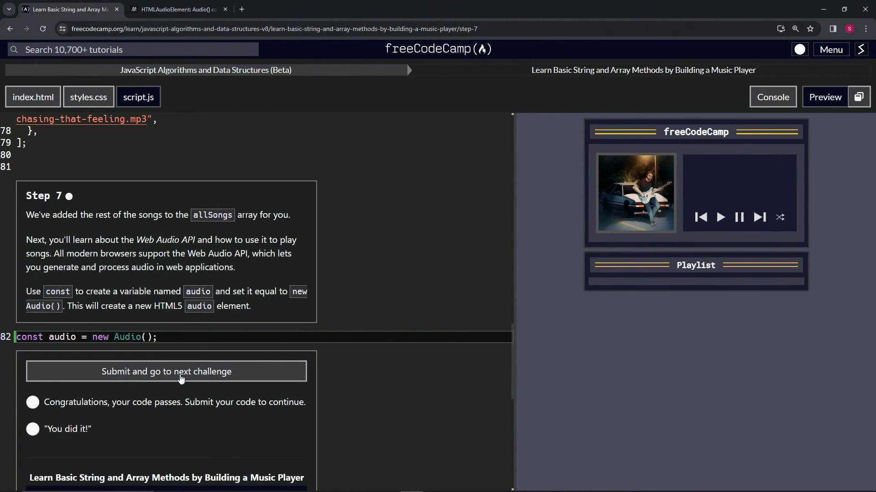
click(166, 371)
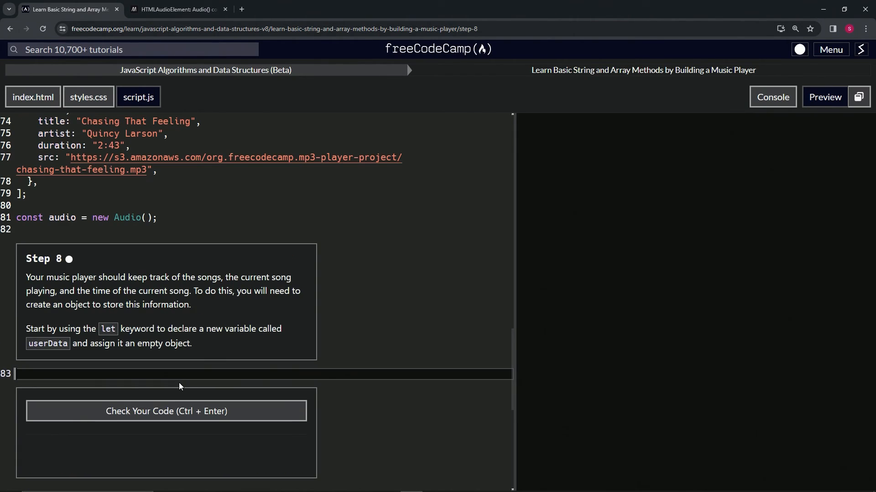
click(824, 97)
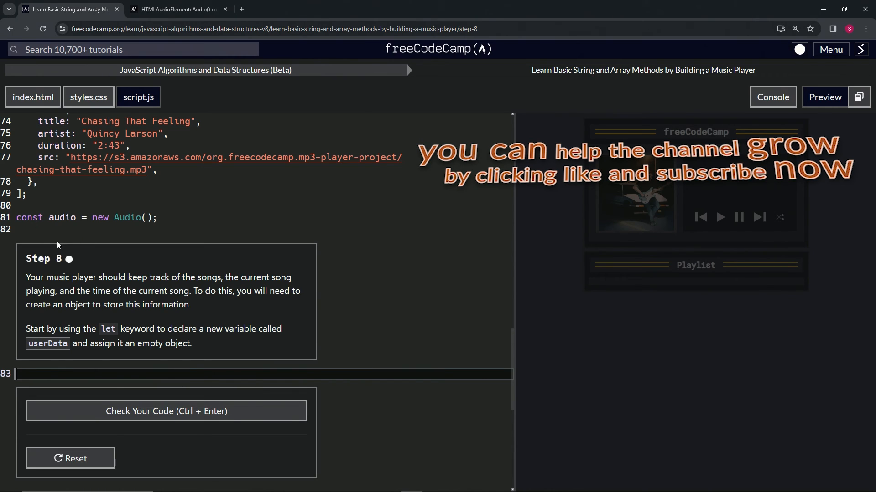